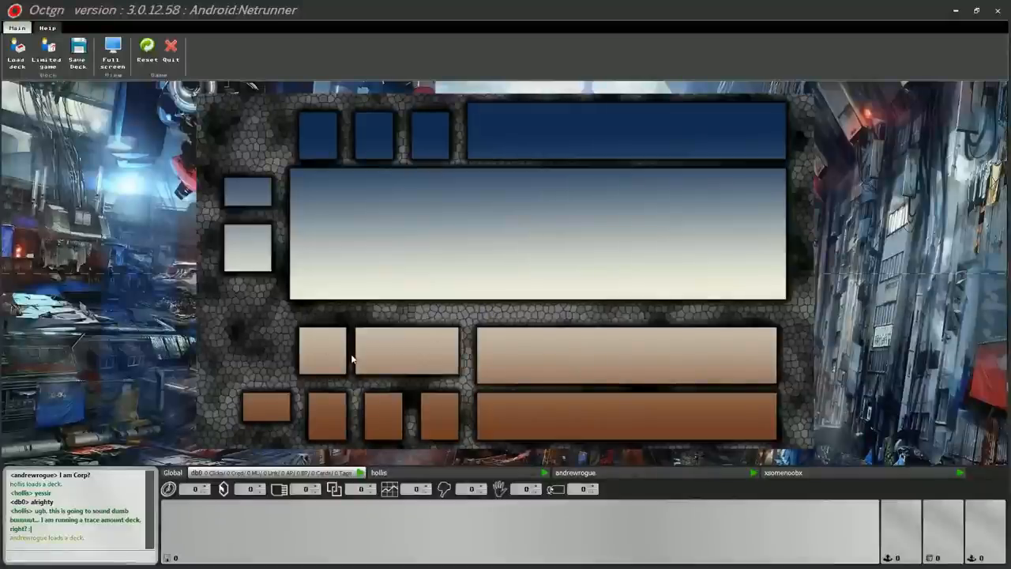
mouse_move(256, 352)
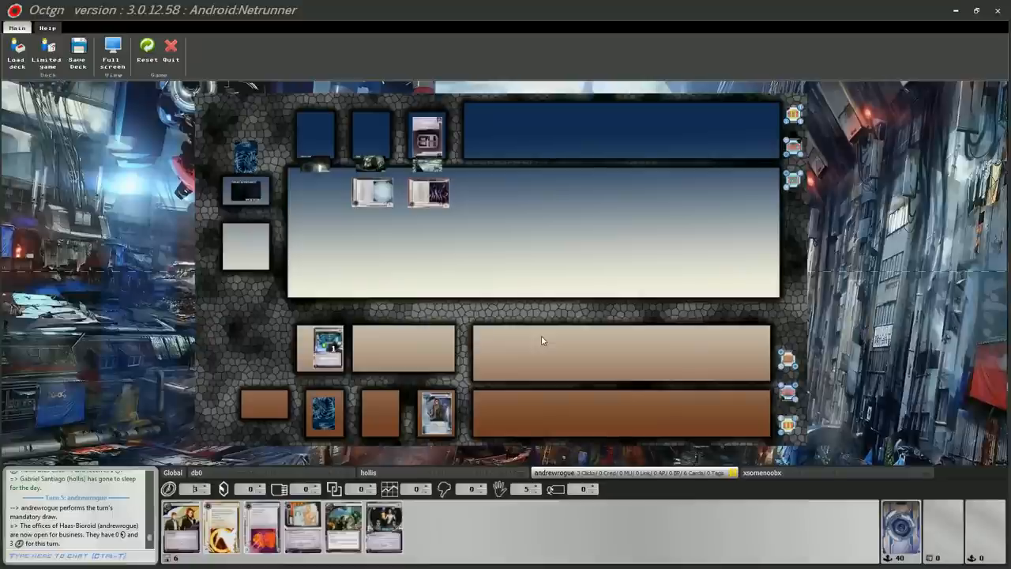
mouse_move(227, 527)
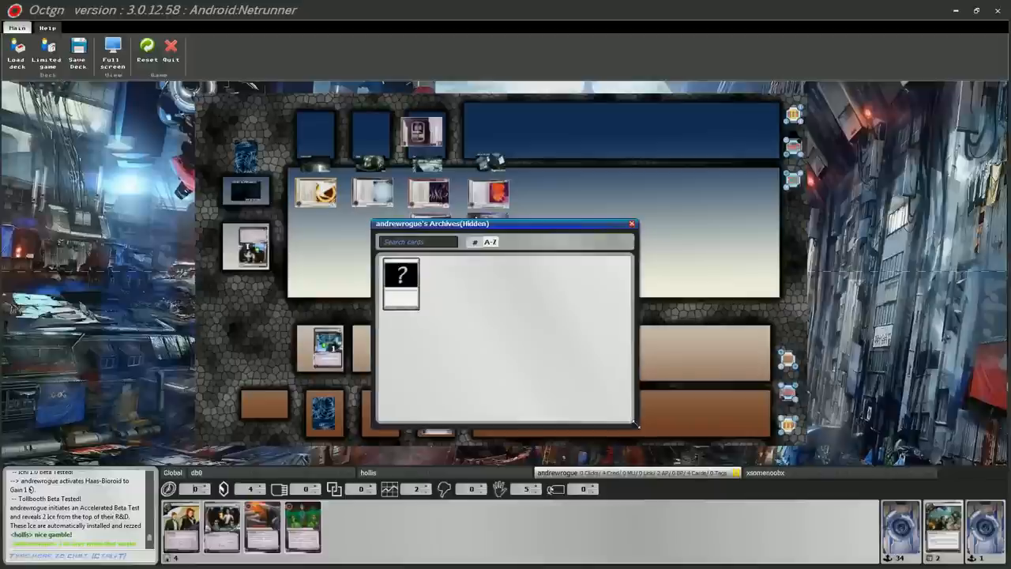
Step: Open the corp's Archives viewer to see its single face-down card
left_click(631, 224)
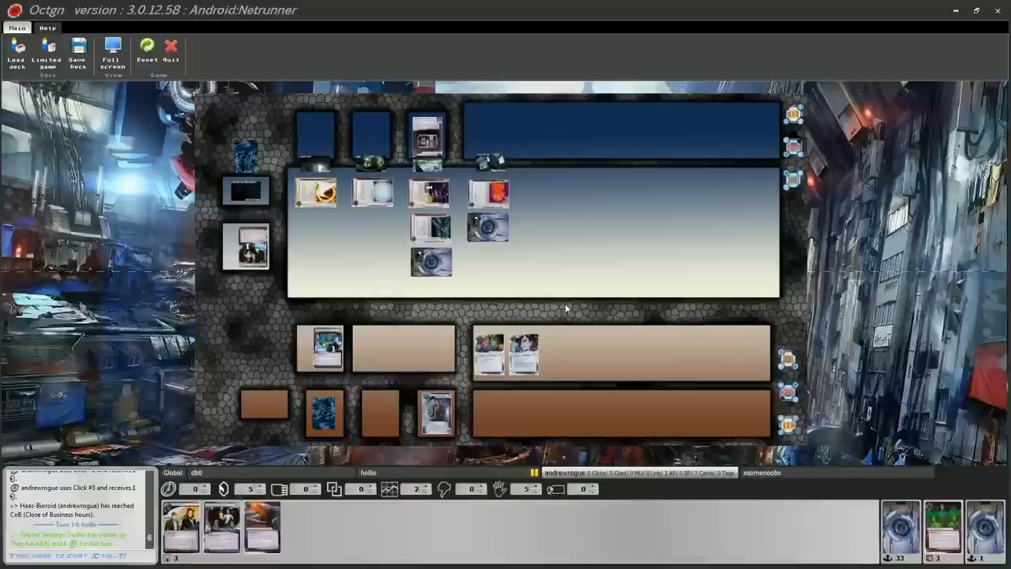
left_click(430, 260)
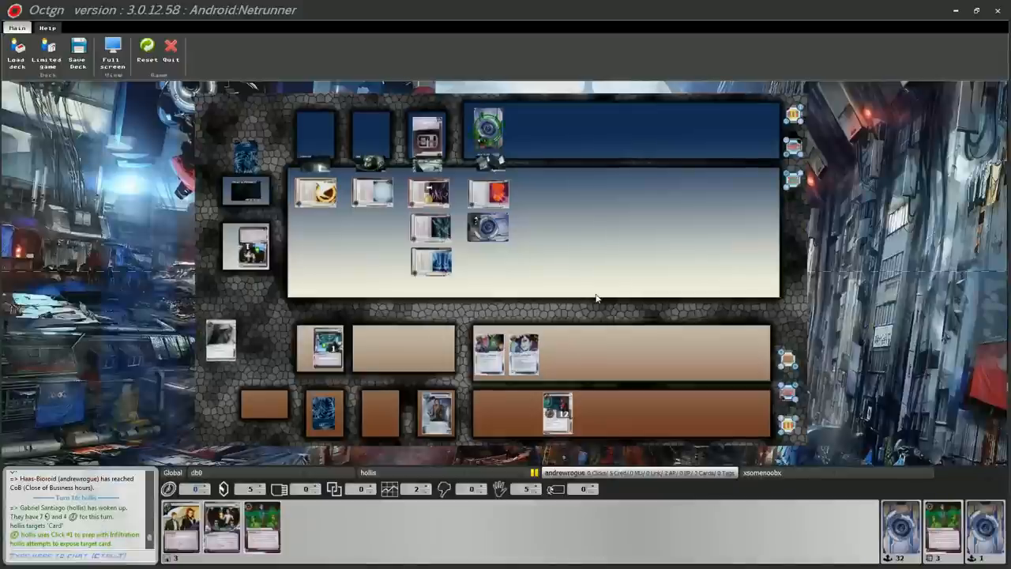
mouse_move(697, 270)
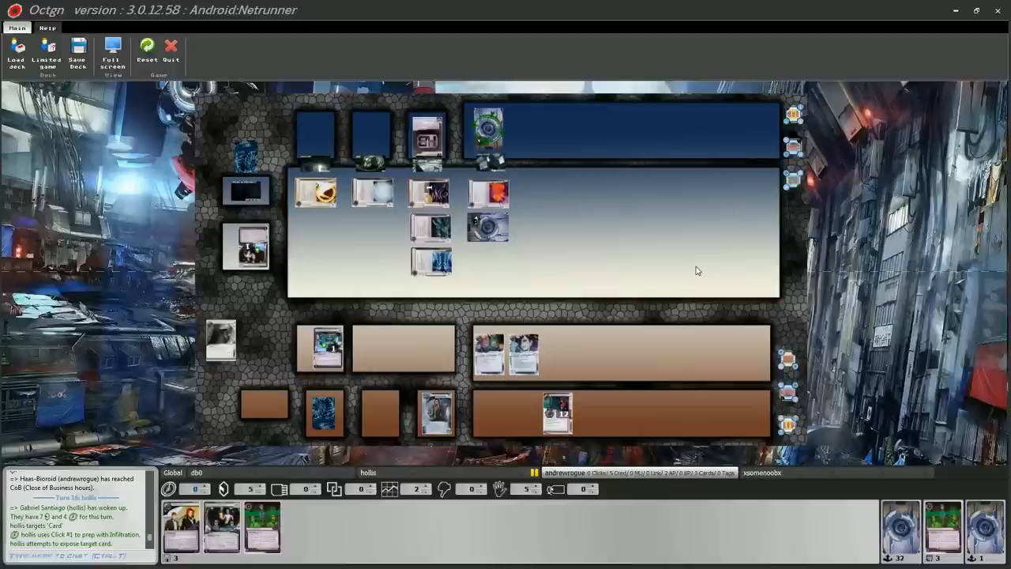
Step: Play Infiltration to expose the remote server card as Corporate Troubleshooter
left_click(487, 129)
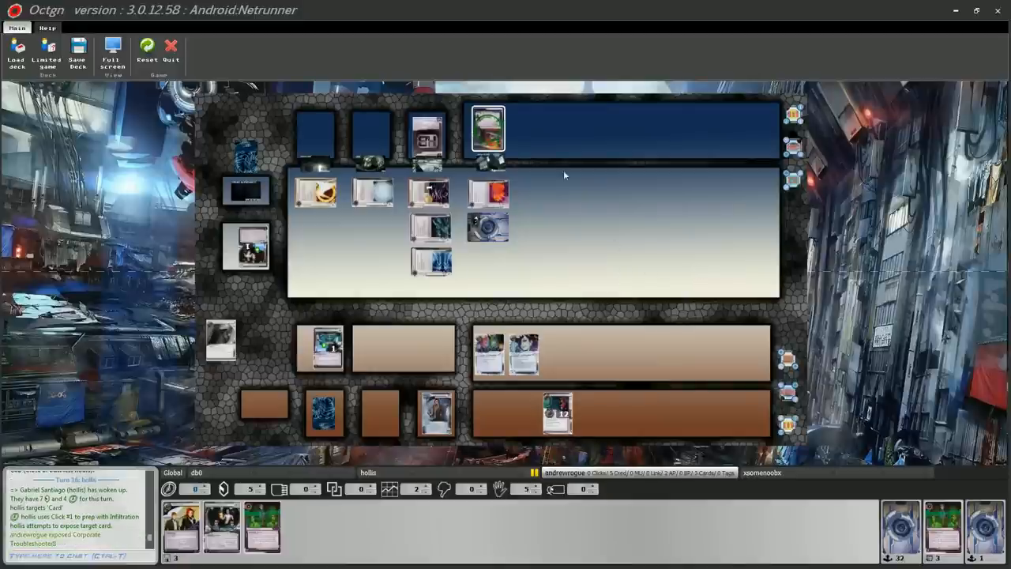
mouse_move(488, 130)
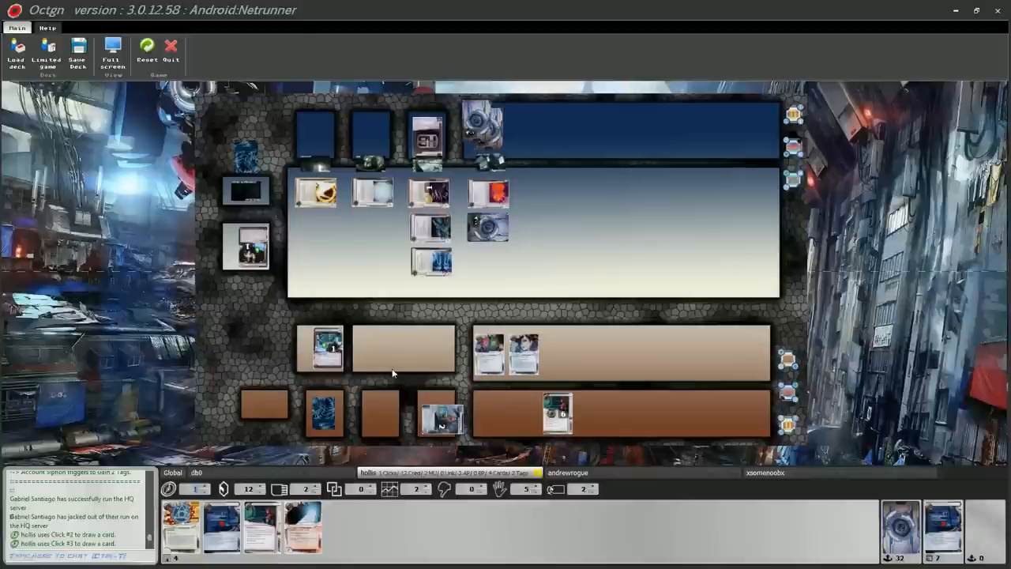
Step: Pass to Haas-Bioroid's turn 19, which draws to four cards
left_click(487, 228)
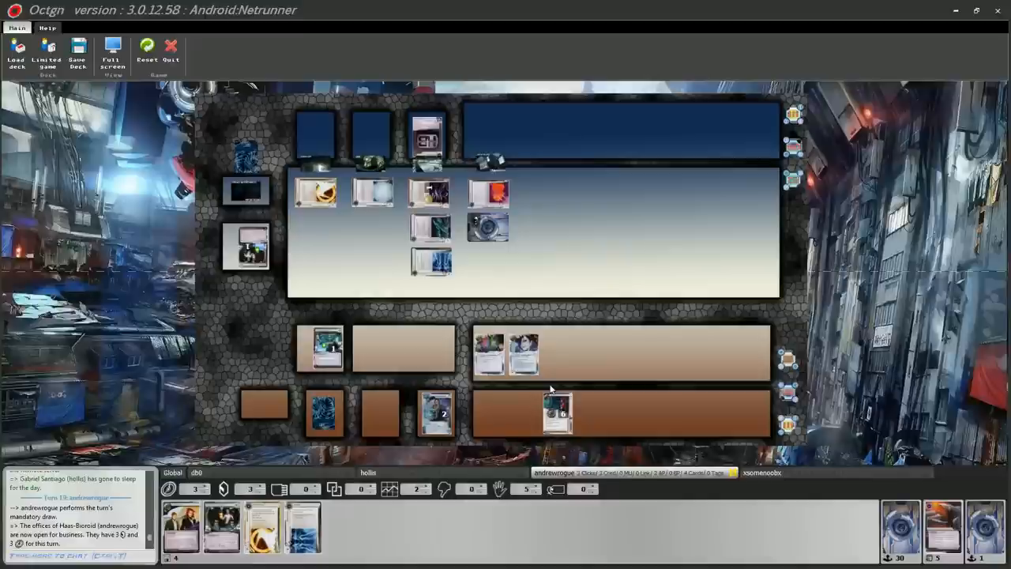
left_click(557, 411)
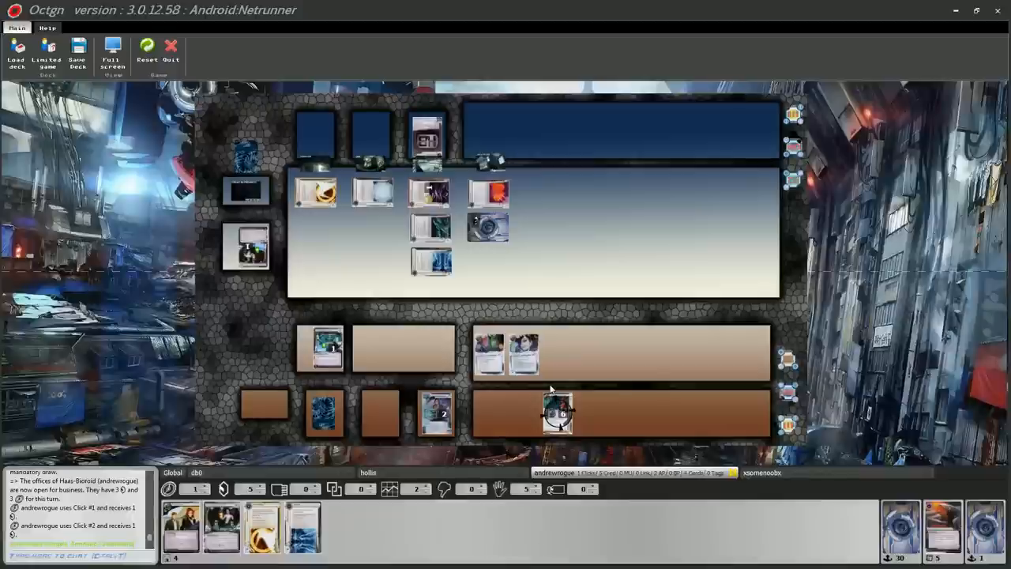
left_click(557, 411)
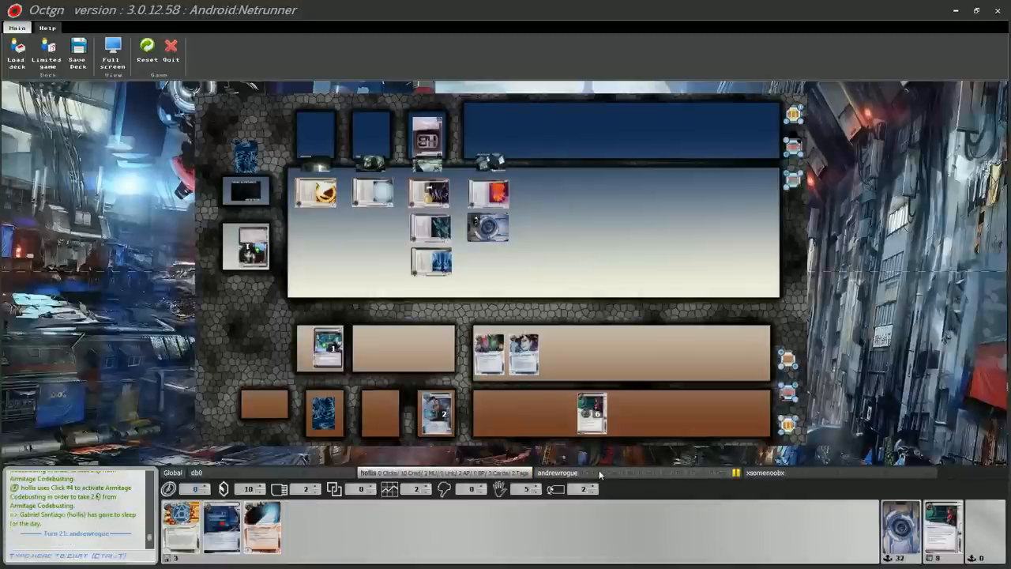
mouse_move(590, 413)
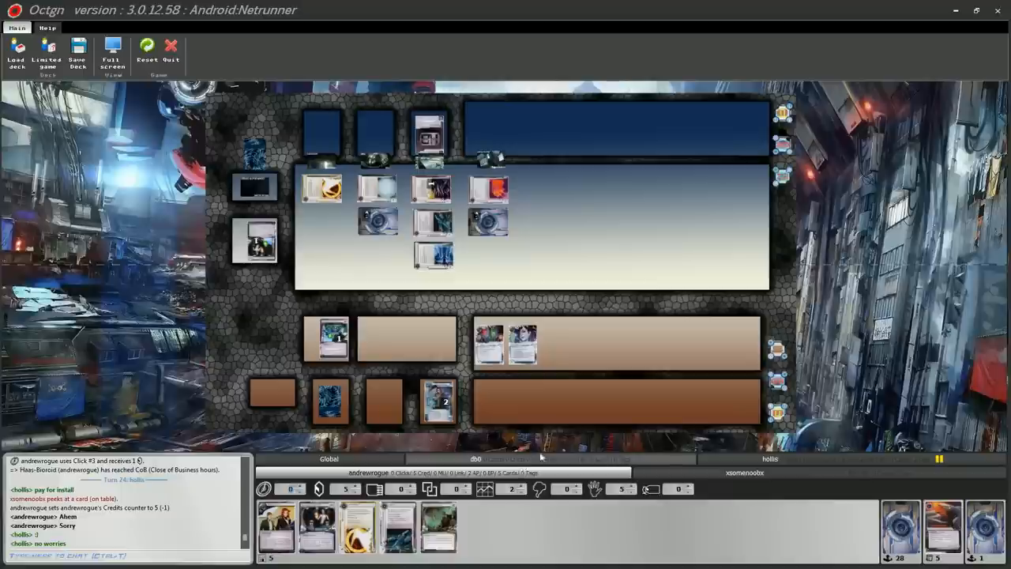
mouse_move(667, 446)
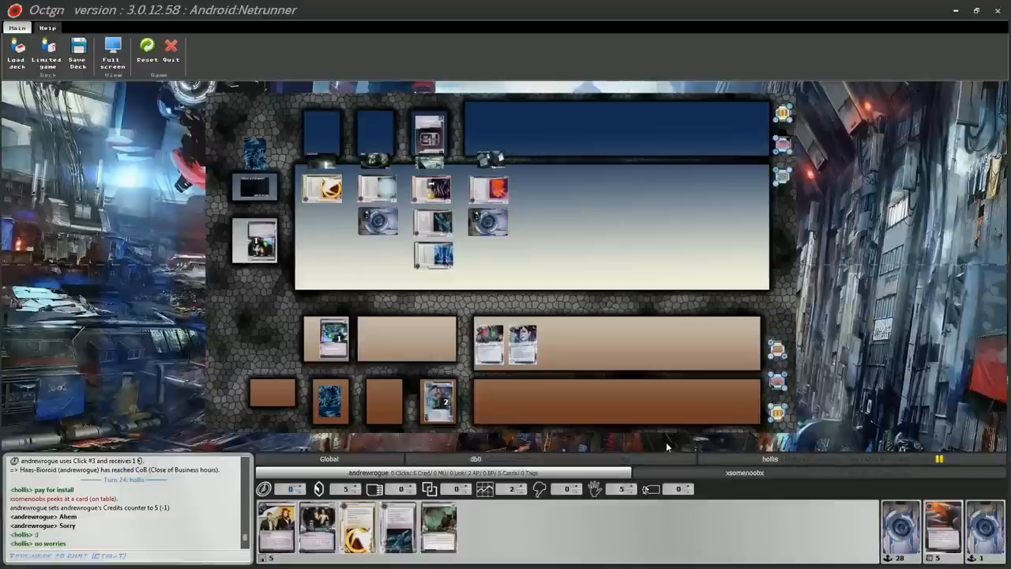
mouse_move(626, 385)
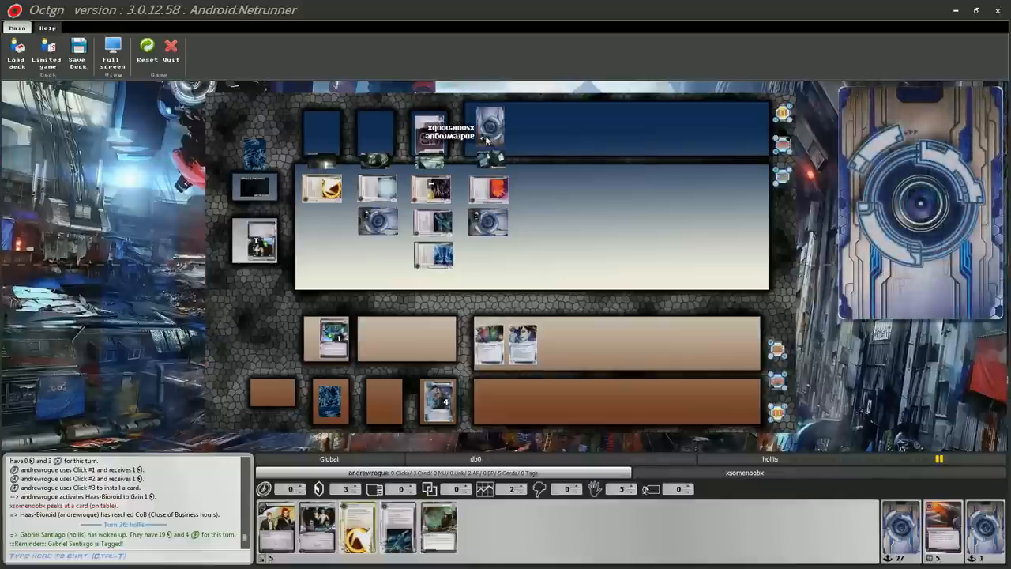
mouse_move(519, 172)
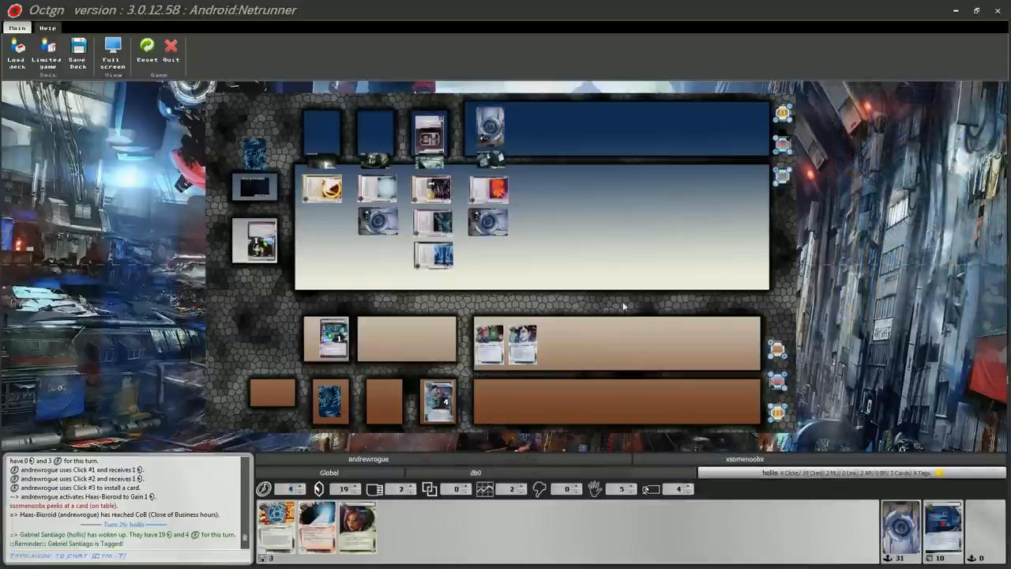
mouse_move(628, 278)
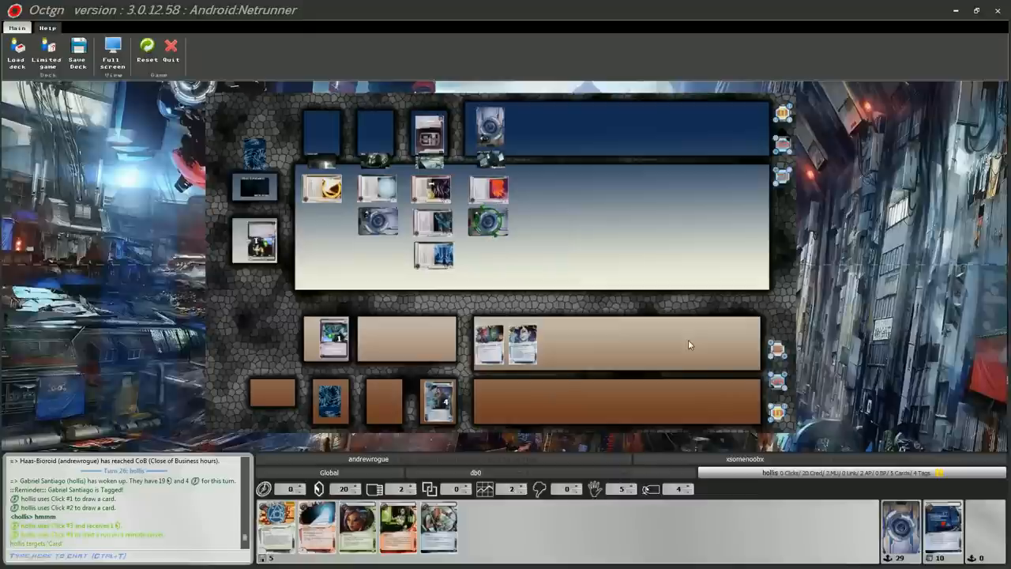
Step: Take the runner's opening clicks: draw two cards, then gain one credit
left_click(488, 221)
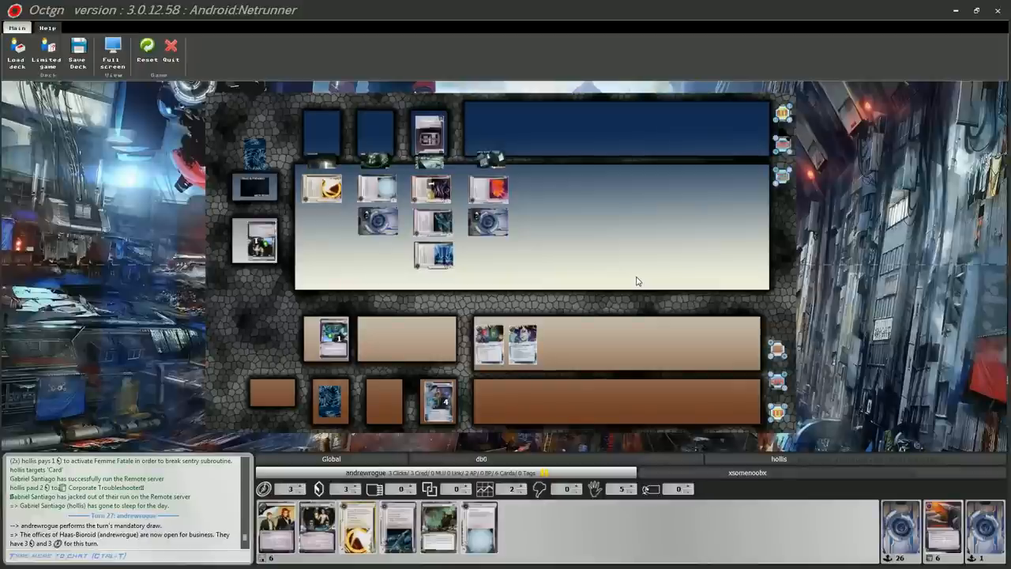
mouse_move(482, 525)
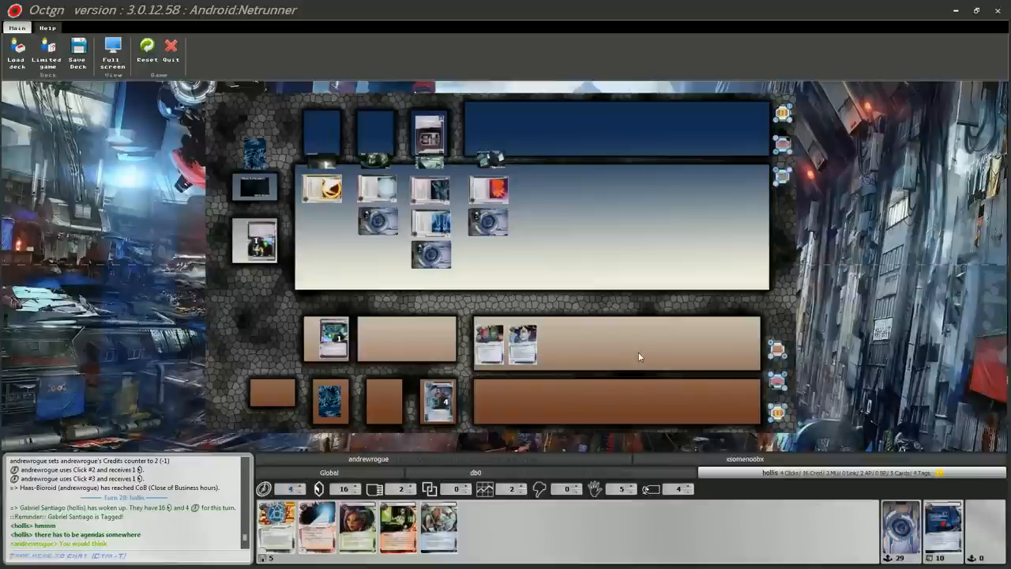
mouse_move(611, 340)
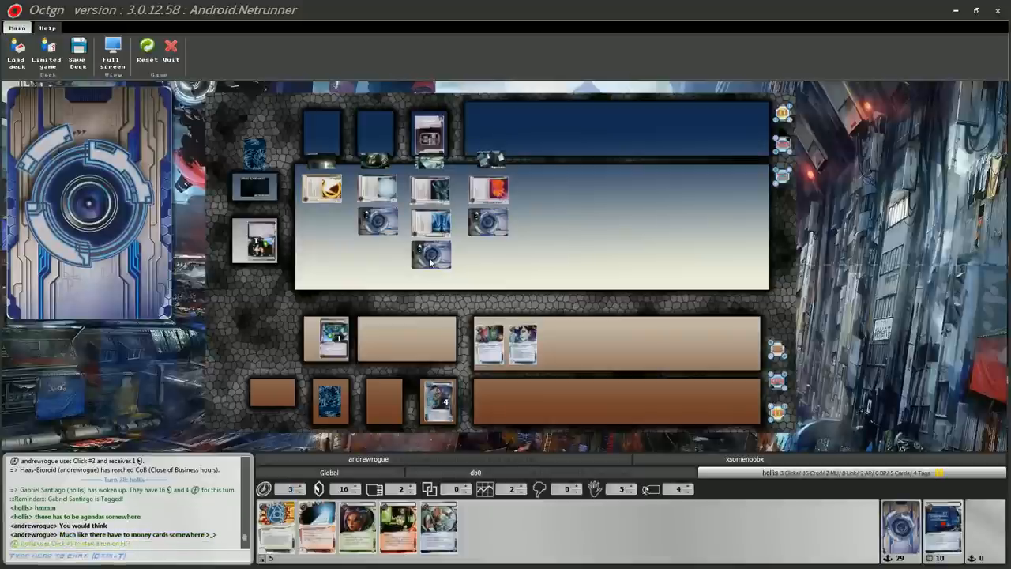
Step: Run HQ, get stopped by the rezzed Wall of Static, then draw a card
left_click(430, 253)
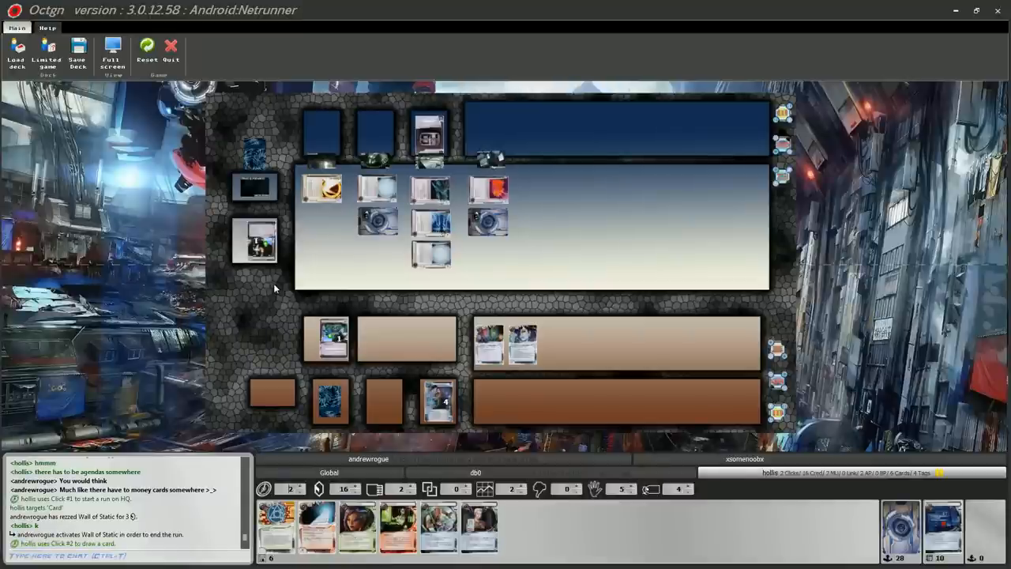
mouse_move(365, 251)
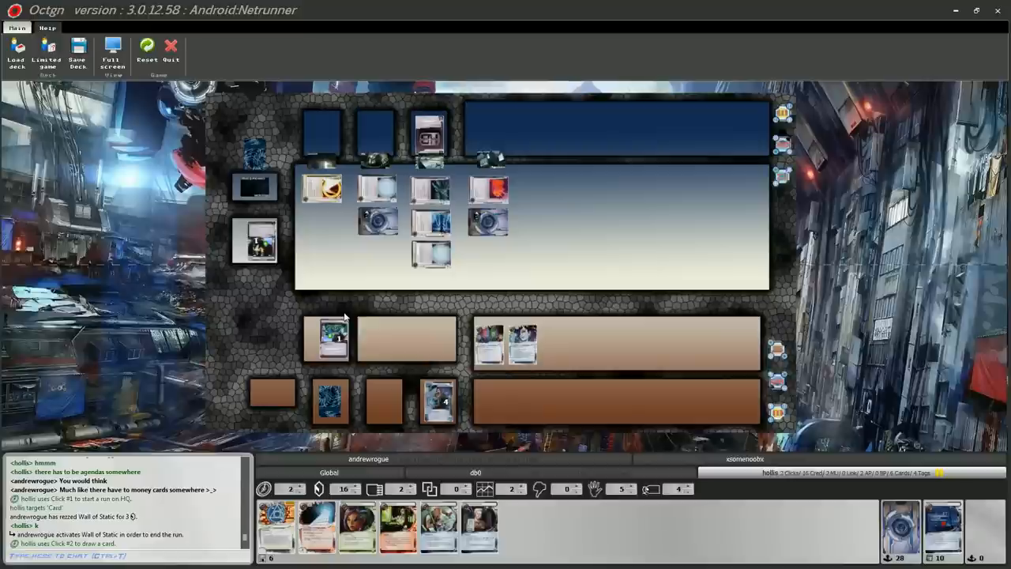
mouse_move(402, 313)
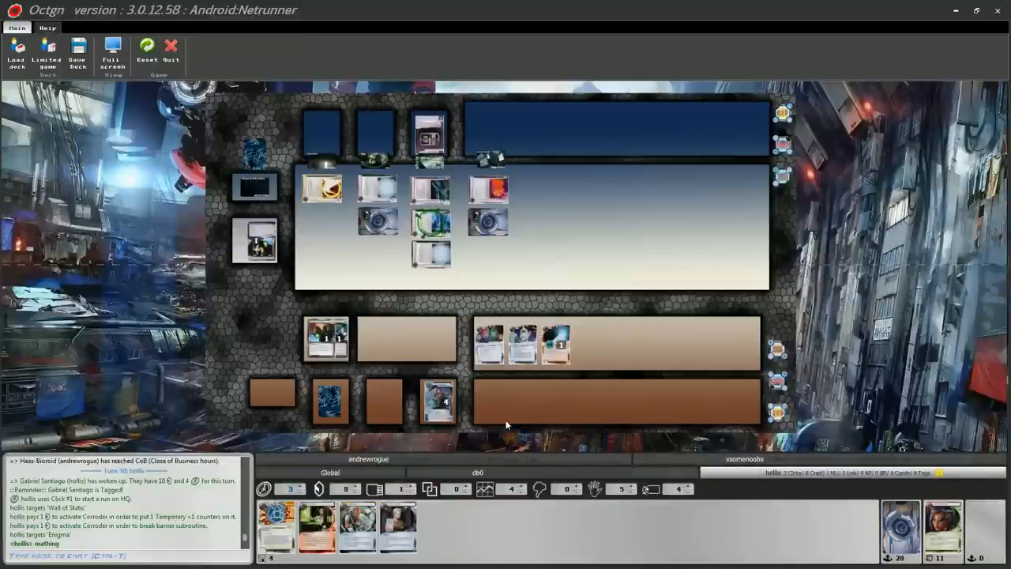
mouse_move(430, 225)
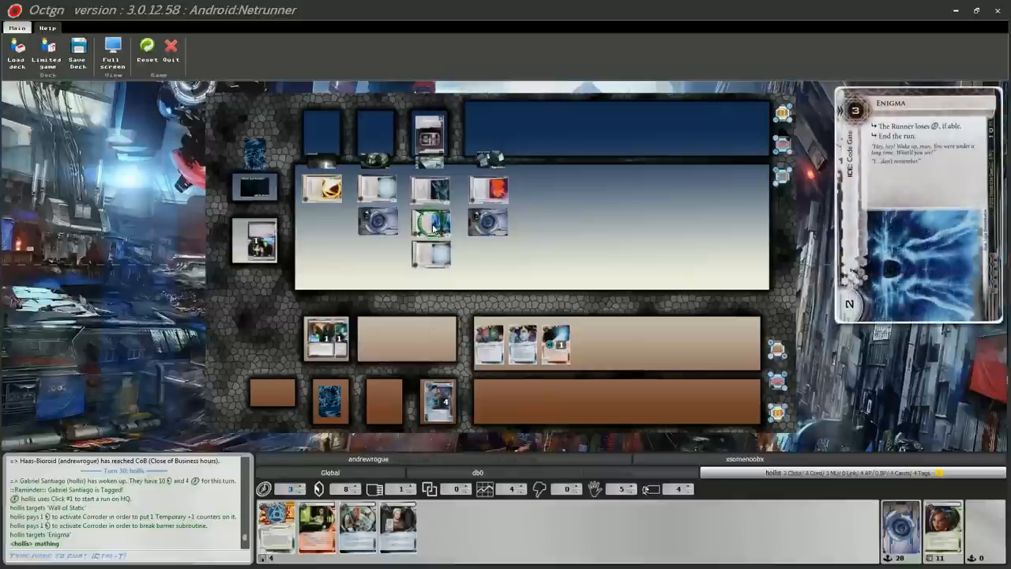